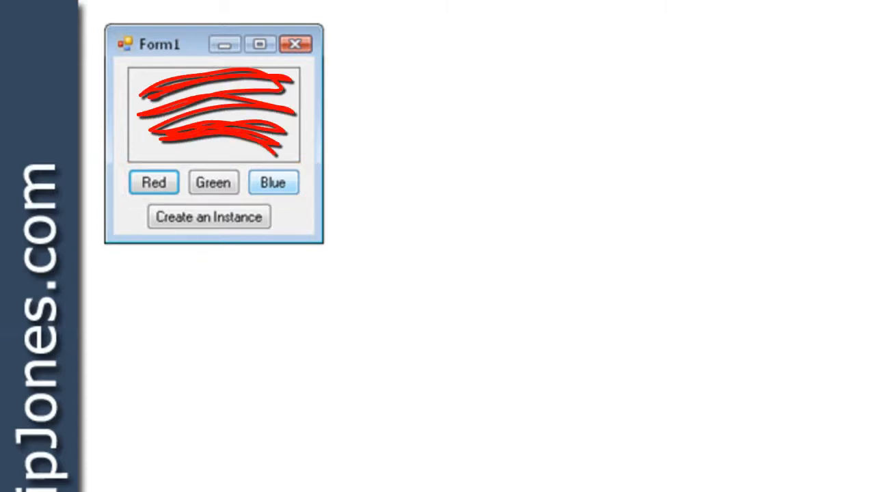
left_click(208, 216)
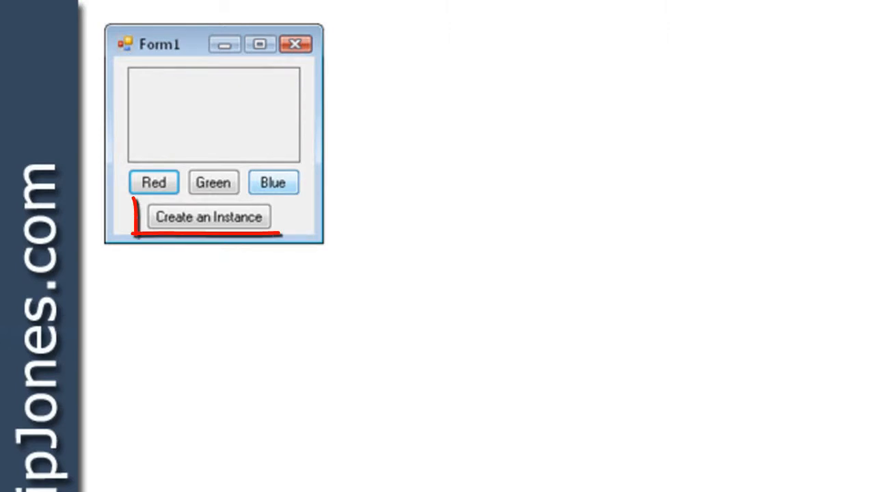